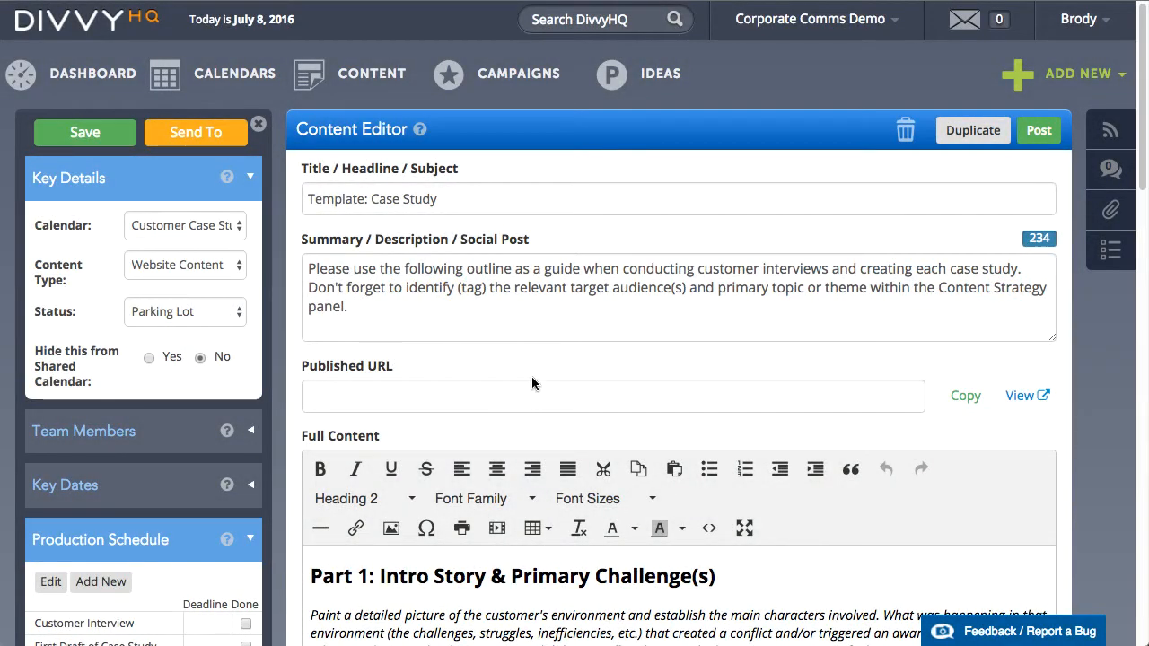
# Review the template's team assignments and briefly reveal its attached files.
pyautogui.scroll(-3)
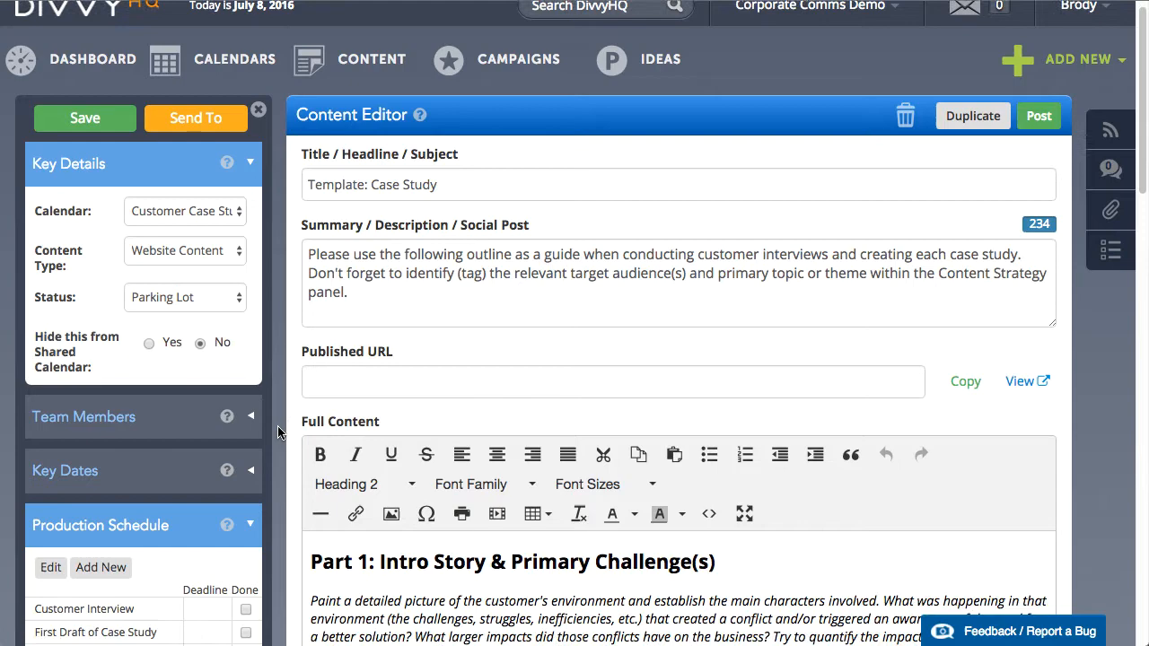
pyautogui.scroll(-3)
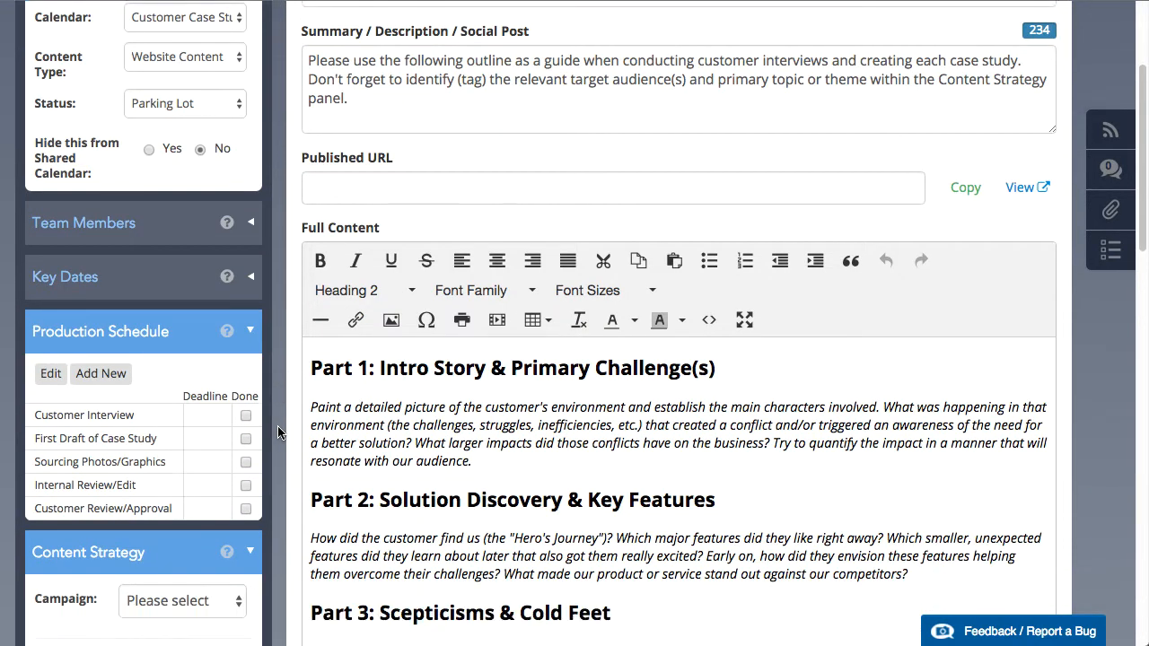
pyautogui.scroll(-3)
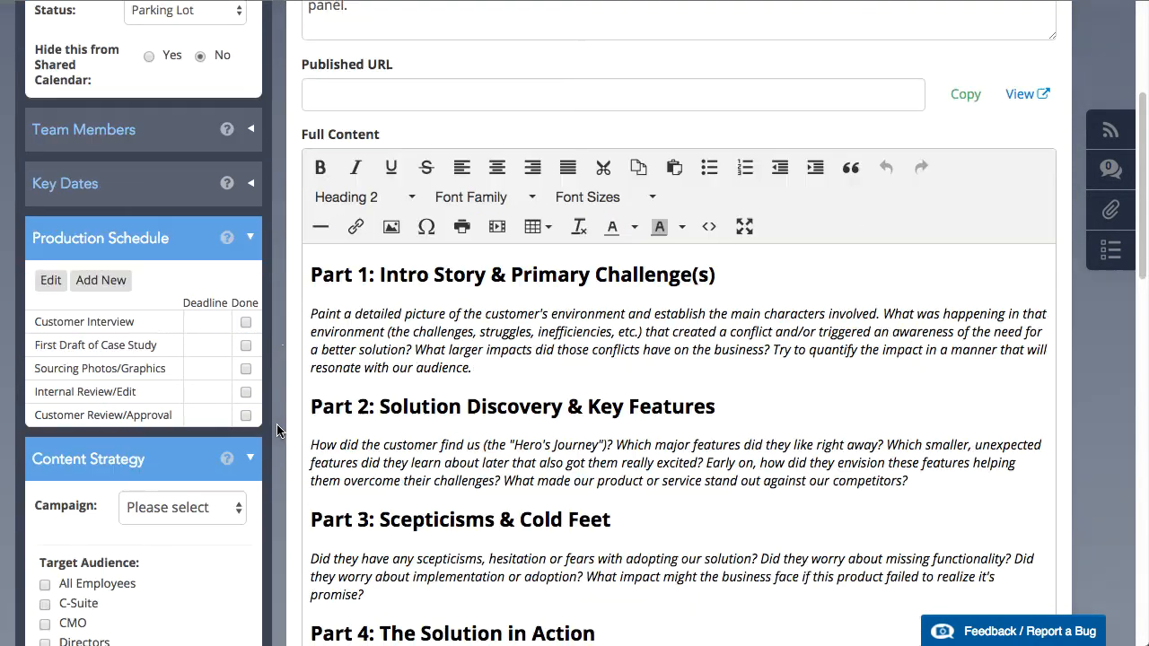
pyautogui.scroll(-3)
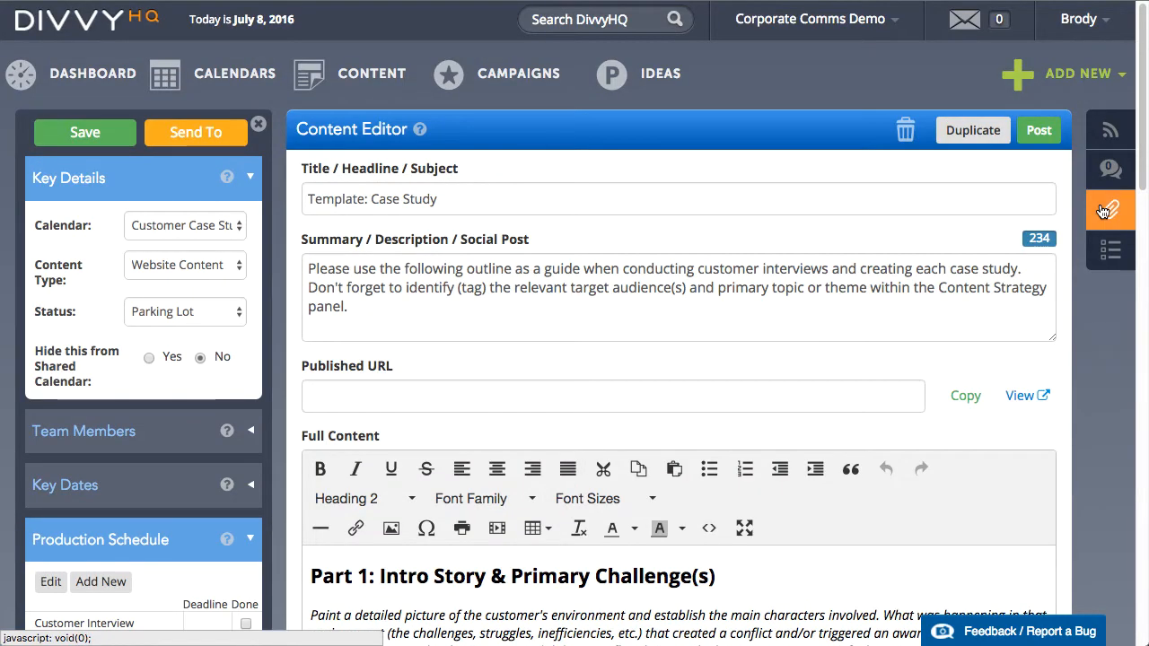
pyautogui.click(1111, 210)
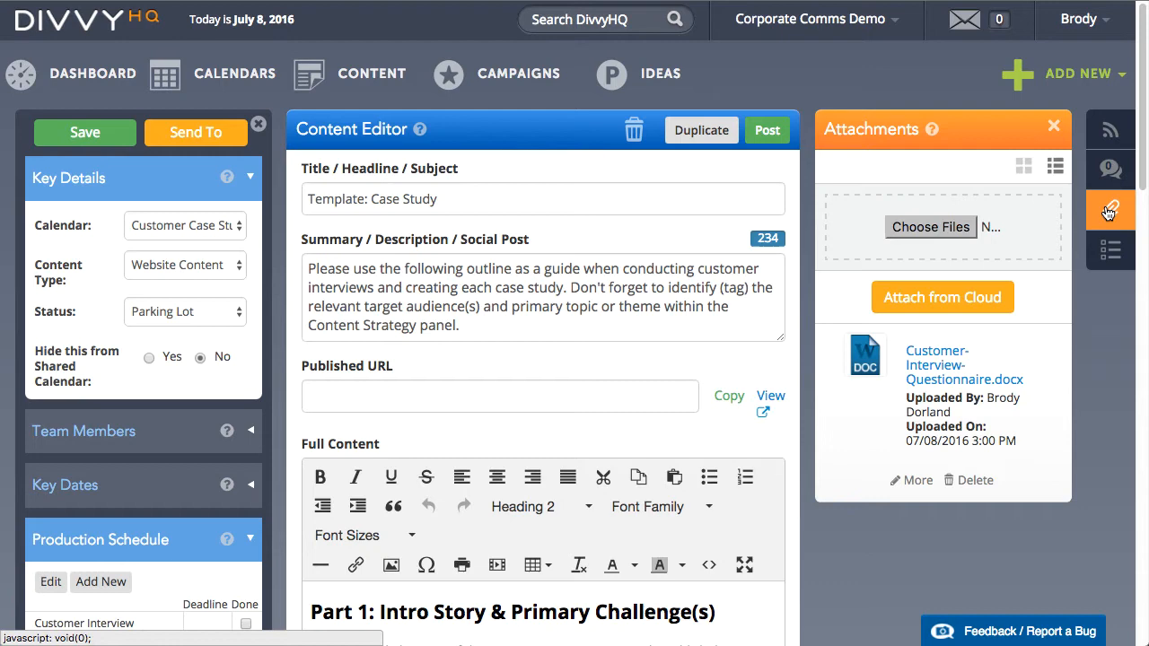
pyautogui.click(1054, 126)
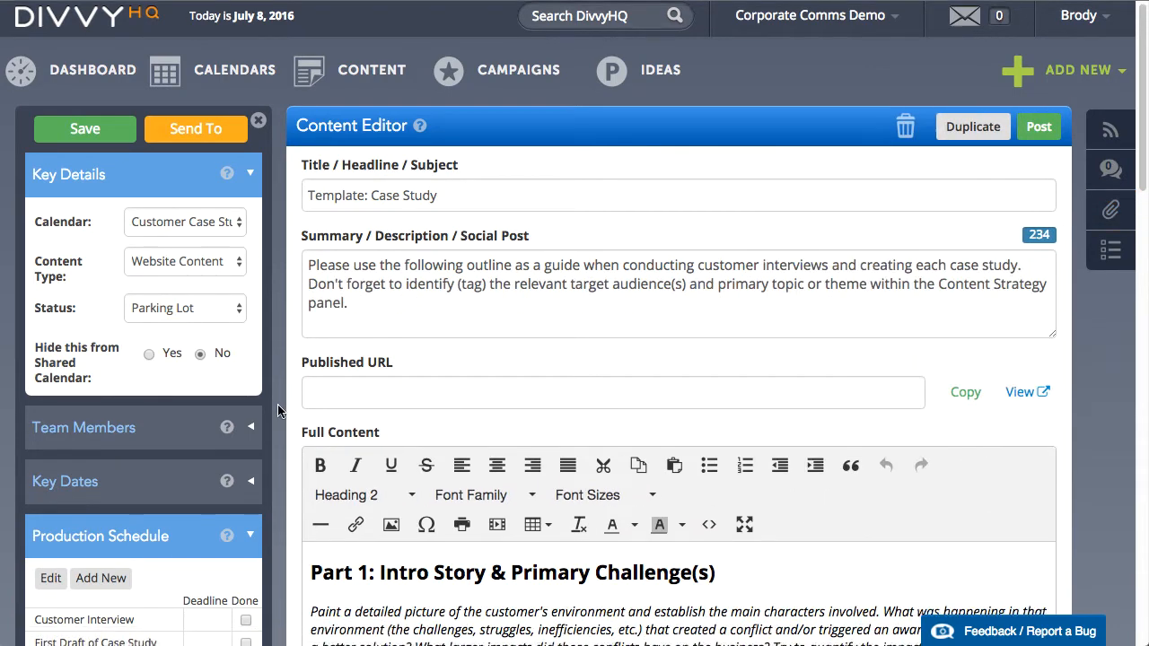
# Fold away Production Schedule and Team Members, leaving the Content Strategy tags (Validation, ACME-Products.com) in view.
pyautogui.scroll(-3)
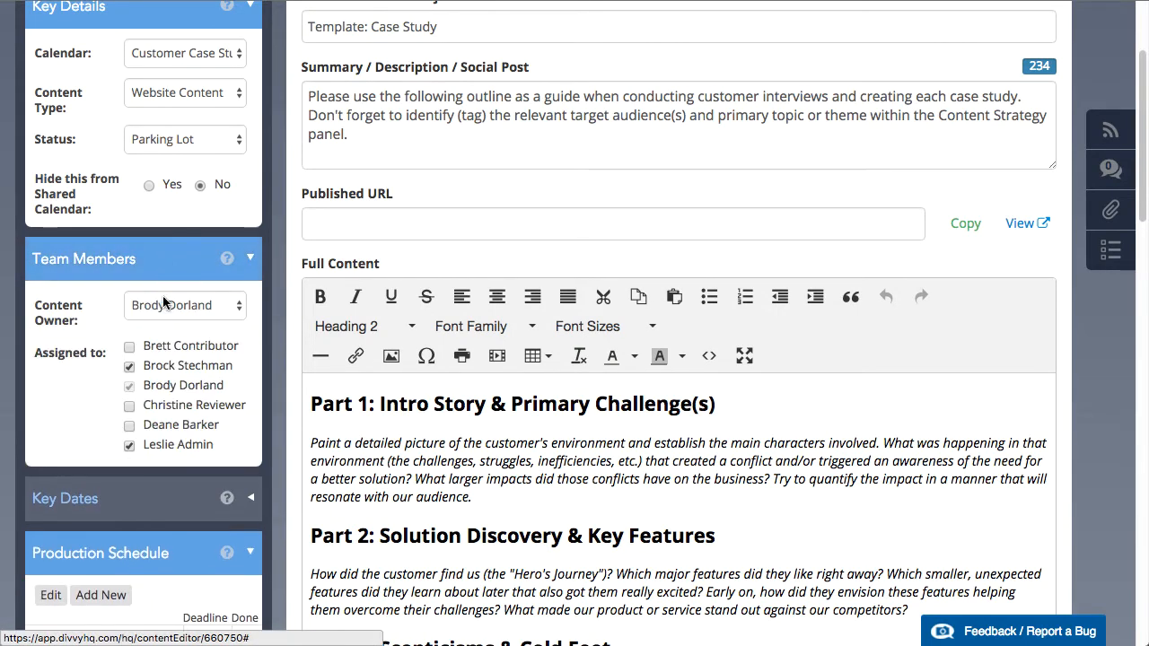
pyautogui.scroll(-3)
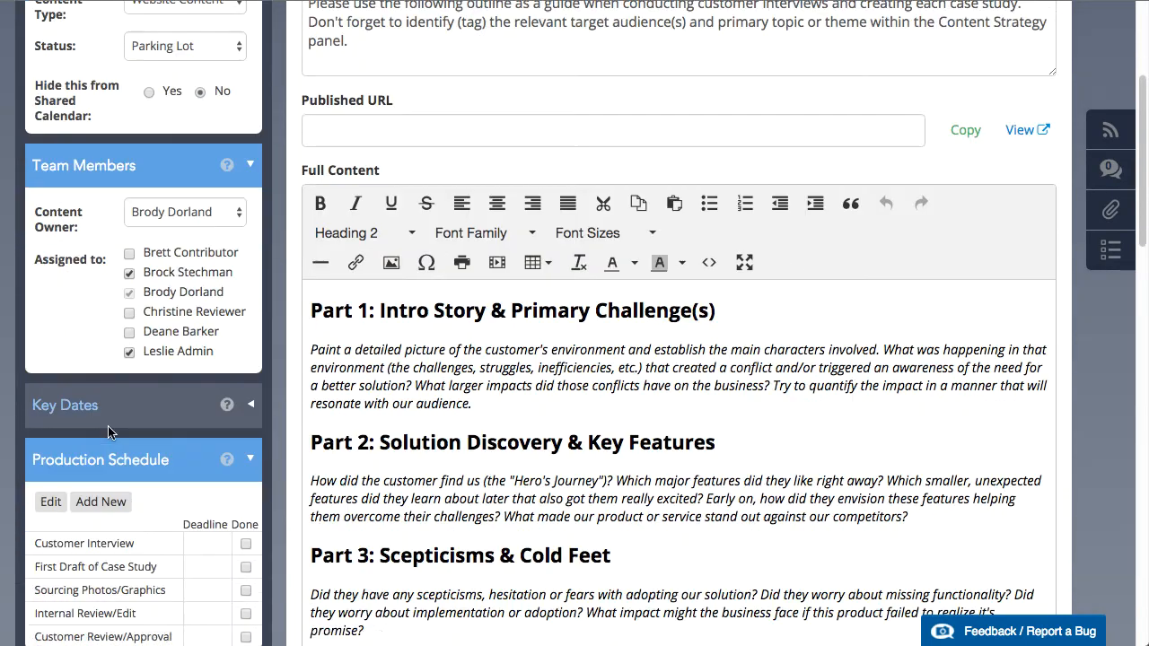
pyautogui.scroll(-3)
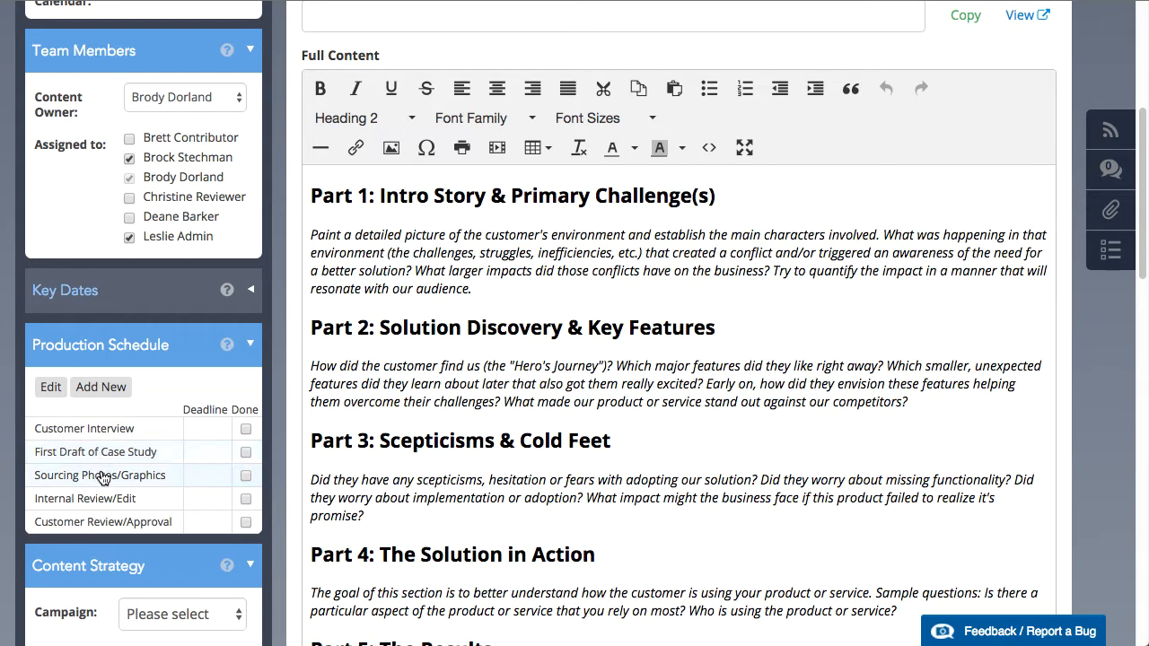
pyautogui.moveTo(106, 528)
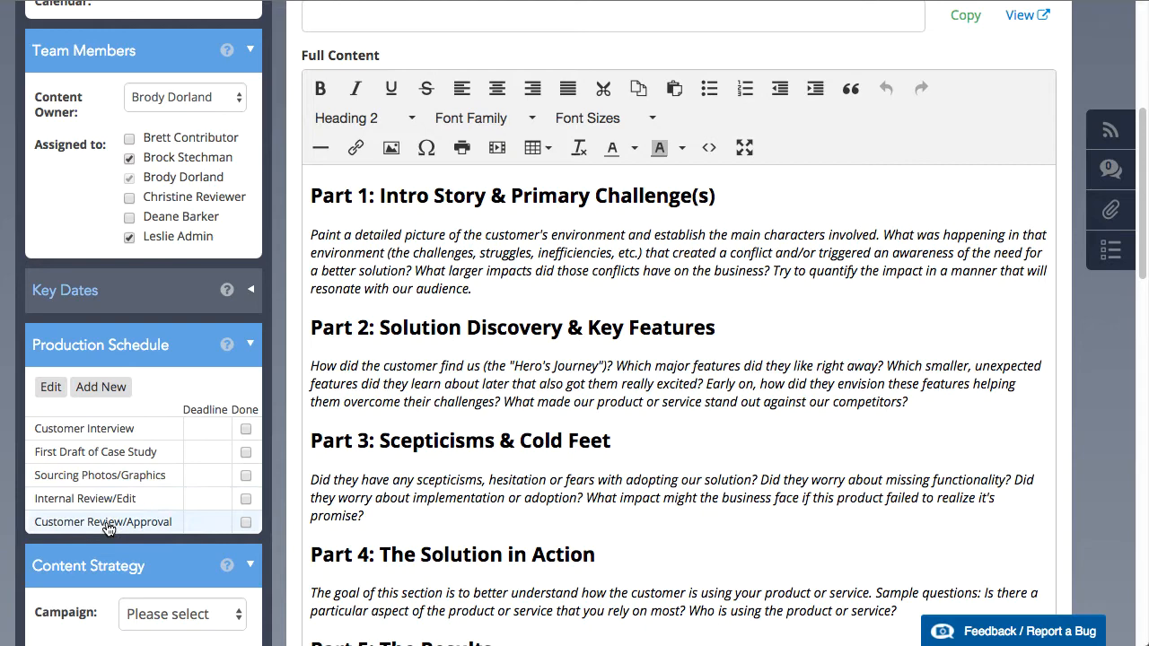
pyautogui.click(251, 344)
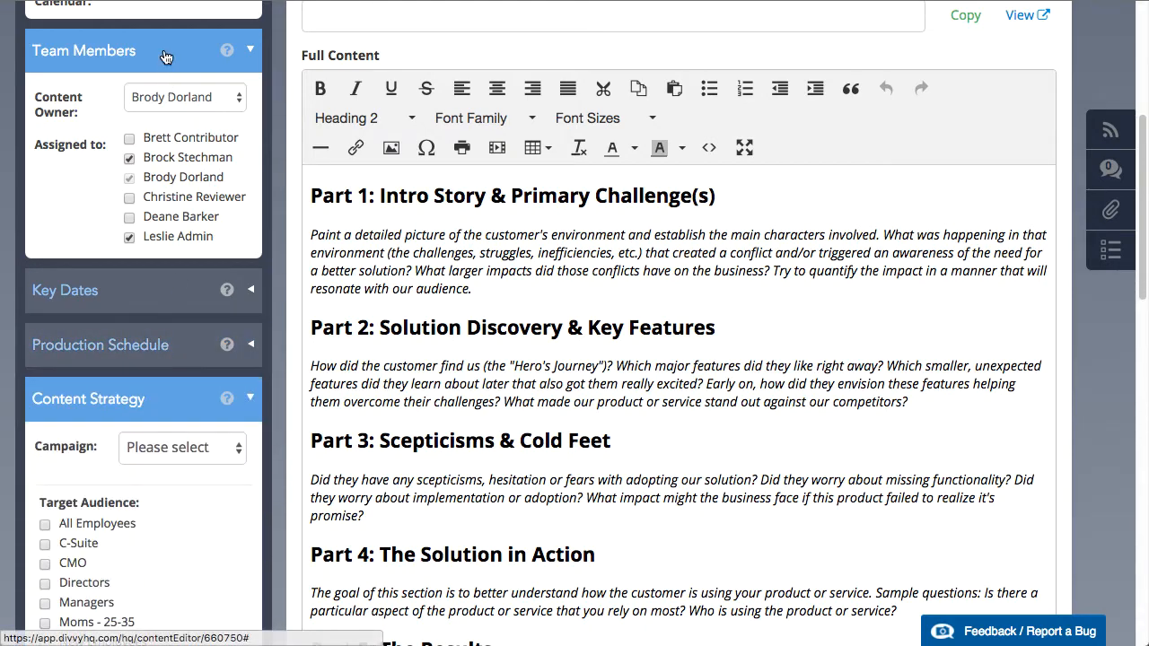
pyautogui.click(165, 51)
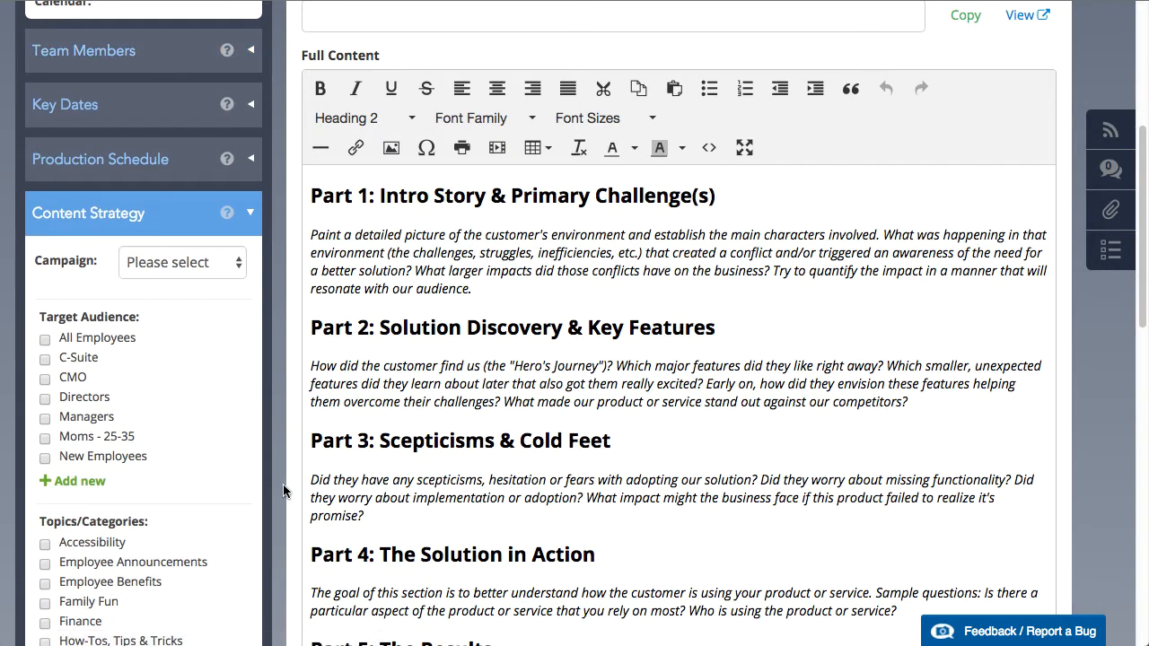
pyautogui.scroll(-3)
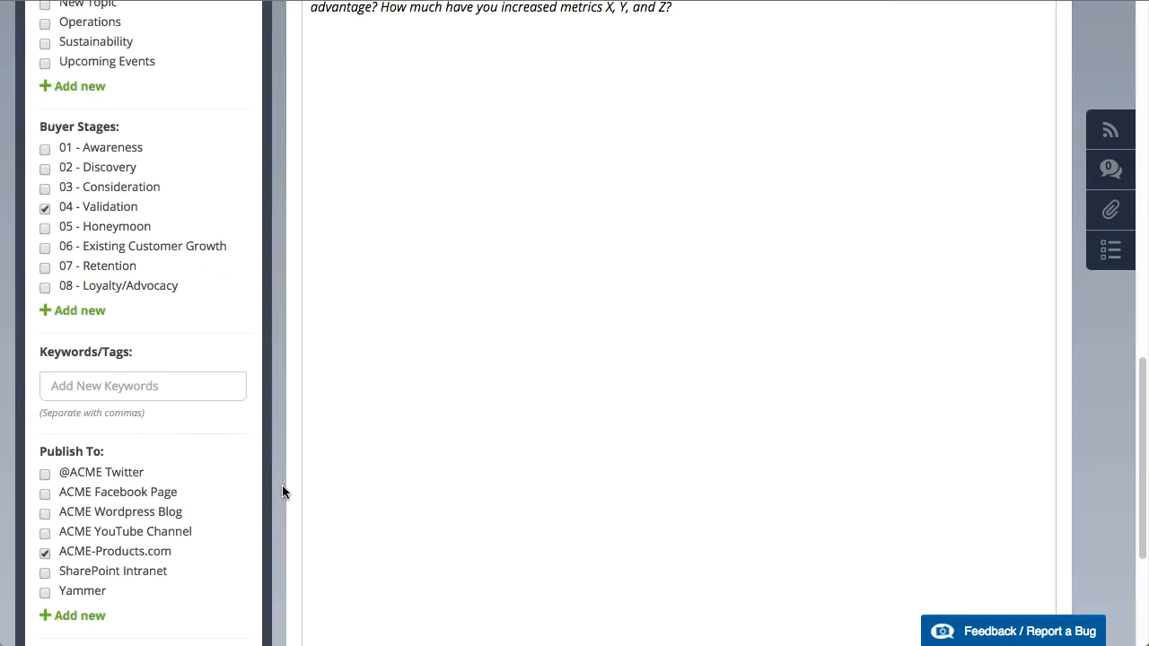
pyautogui.scroll(-3)
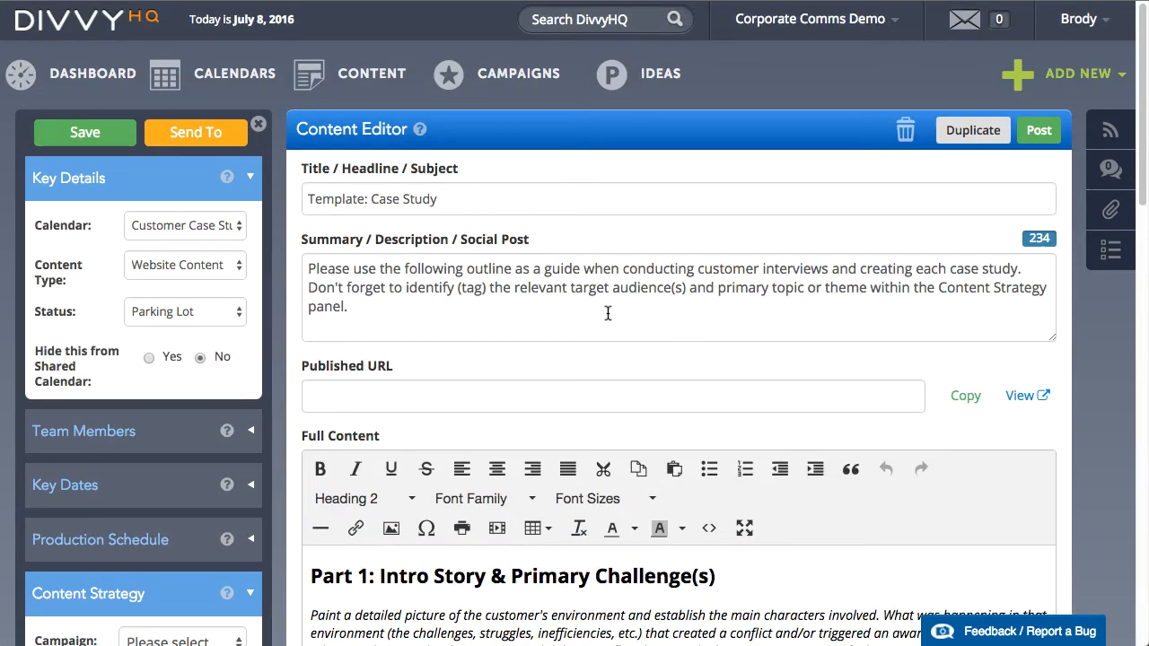
pyautogui.moveTo(553, 370)
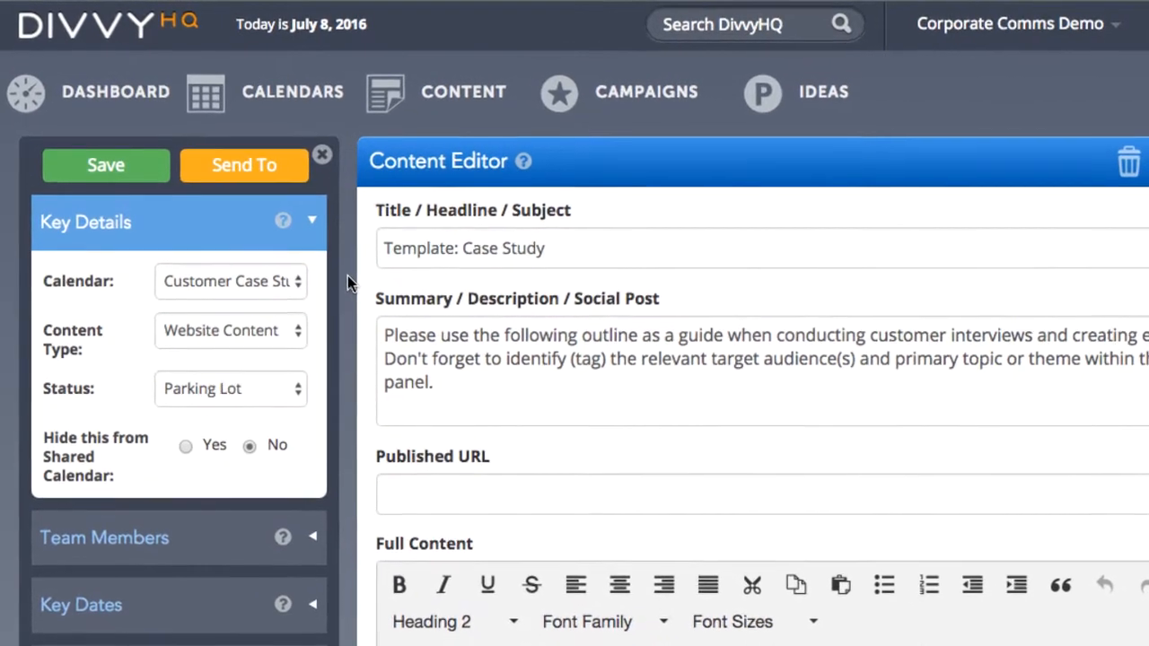
pyautogui.doubleClick(420, 248)
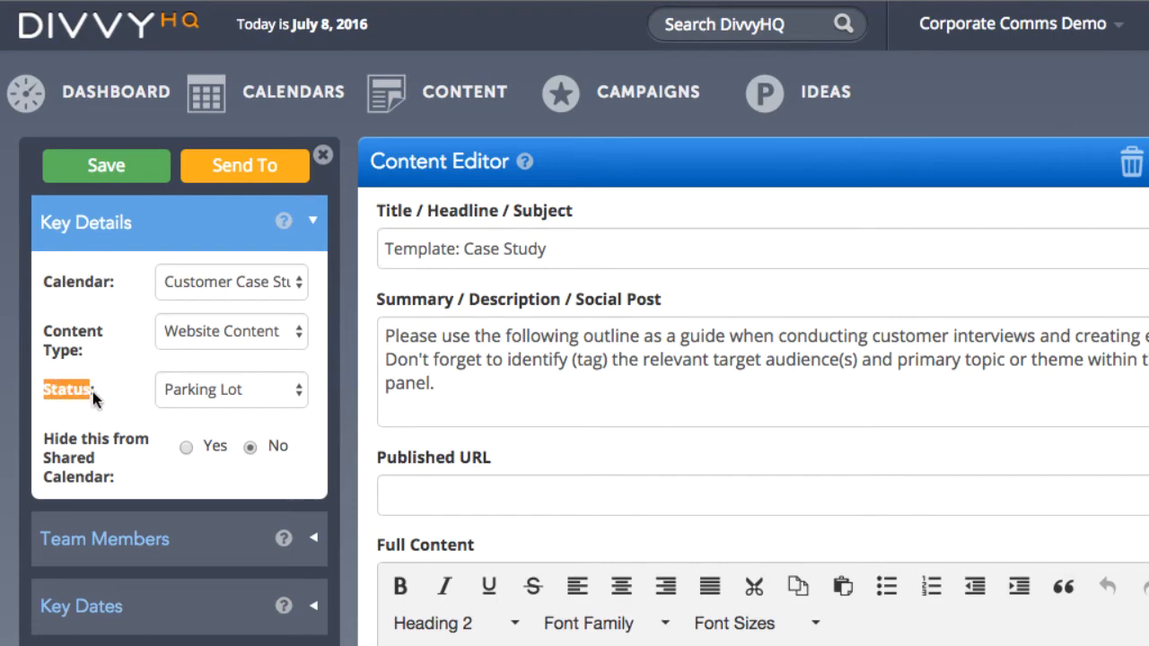
pyautogui.moveTo(223, 403)
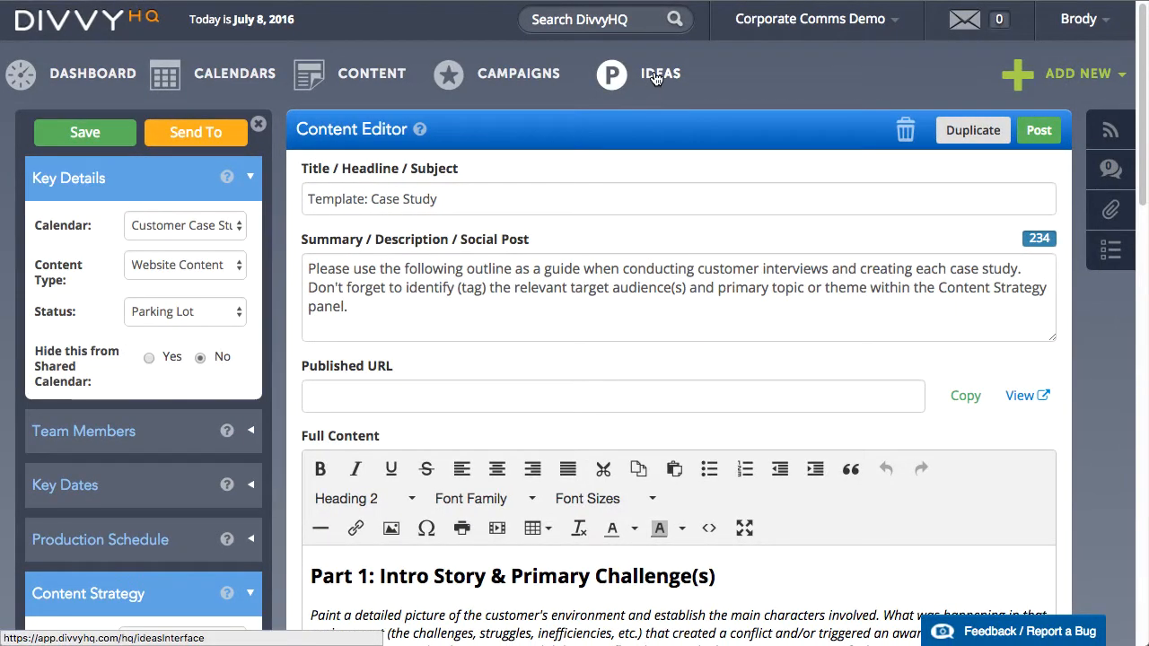
pyautogui.click(661, 73)
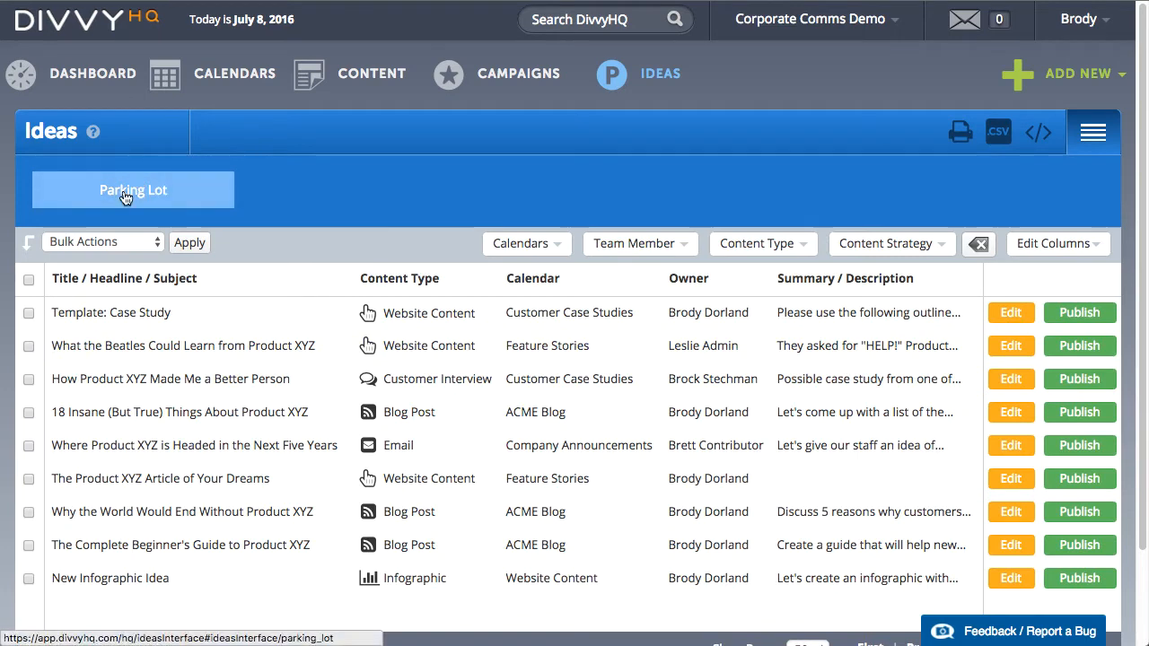
pyautogui.moveTo(282, 316)
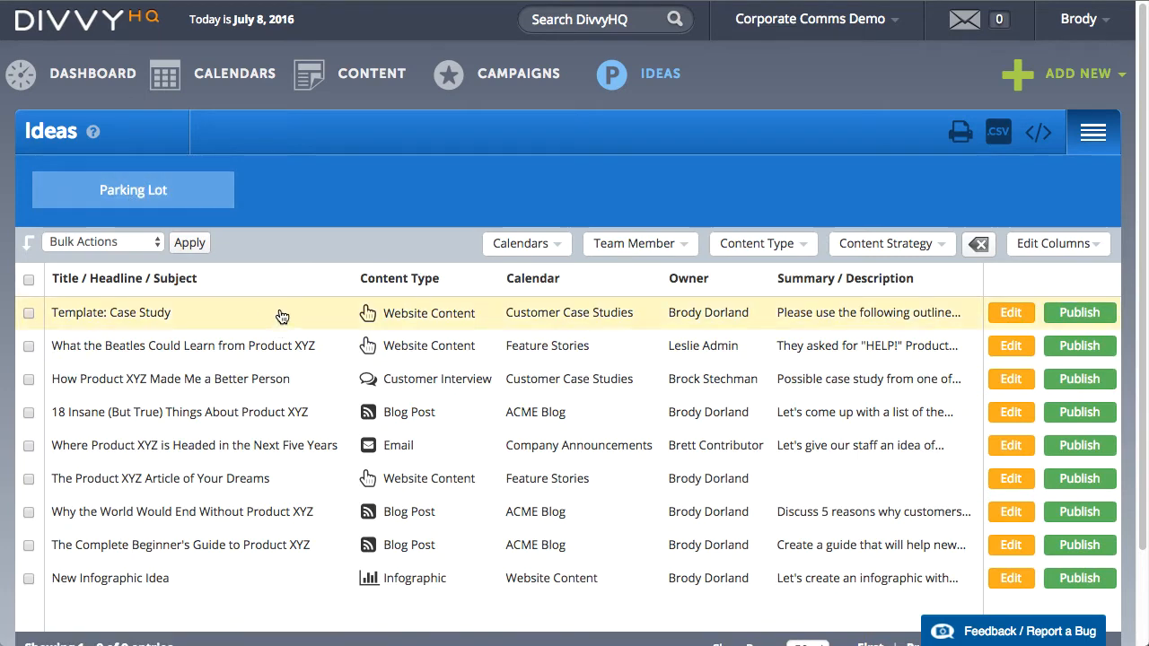
pyautogui.click(113, 312)
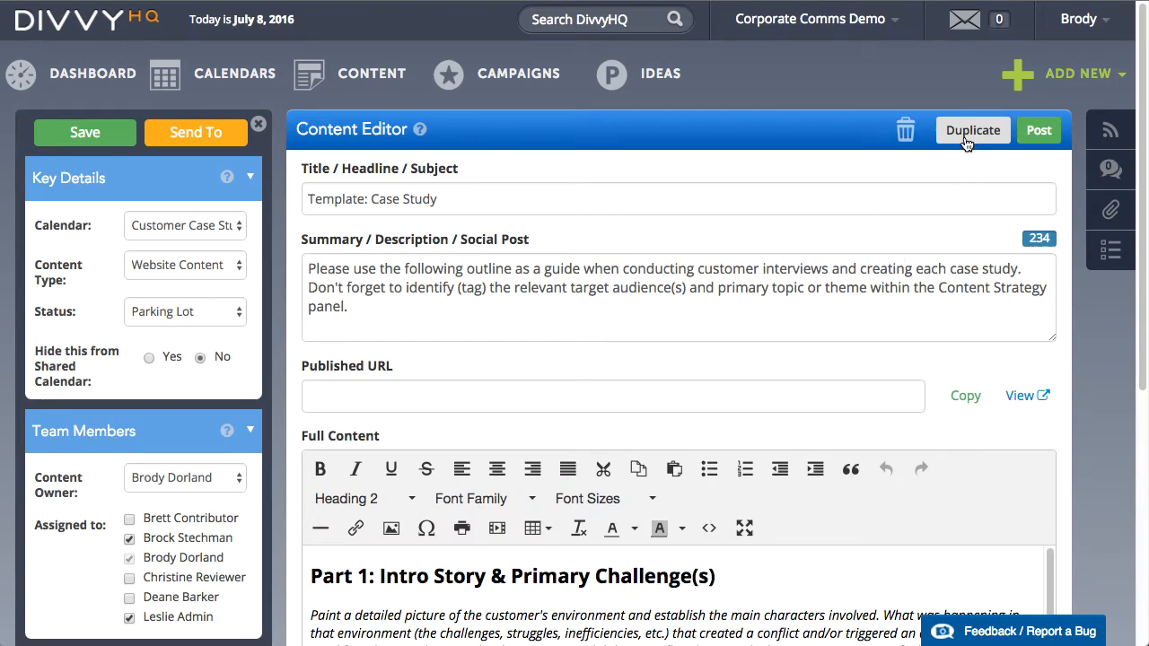
# Duplicate the Case Study template with a July 29, 2016 deadline and continue editing the copy.
pyautogui.click(973, 129)
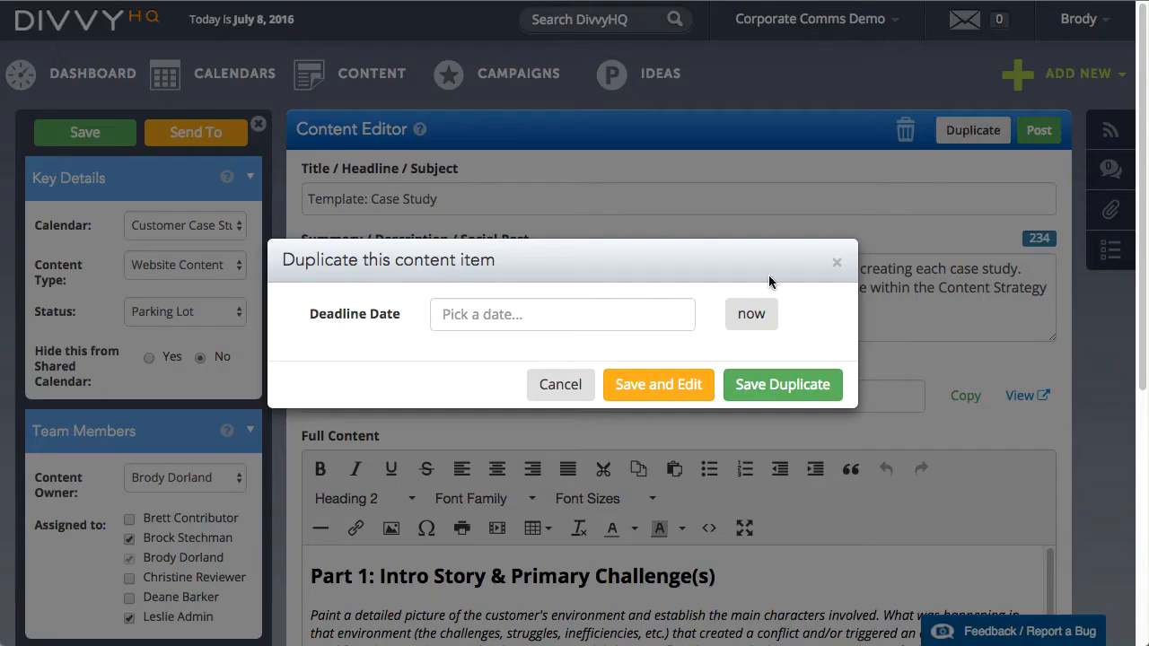
pyautogui.click(560, 314)
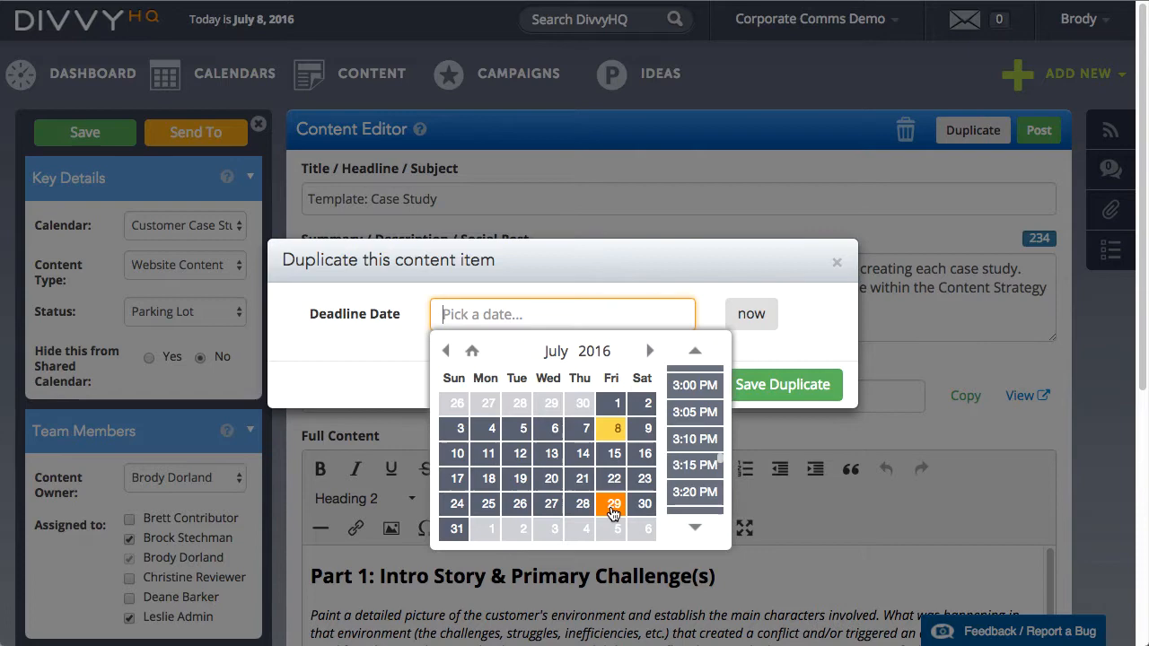
pyautogui.click(612, 503)
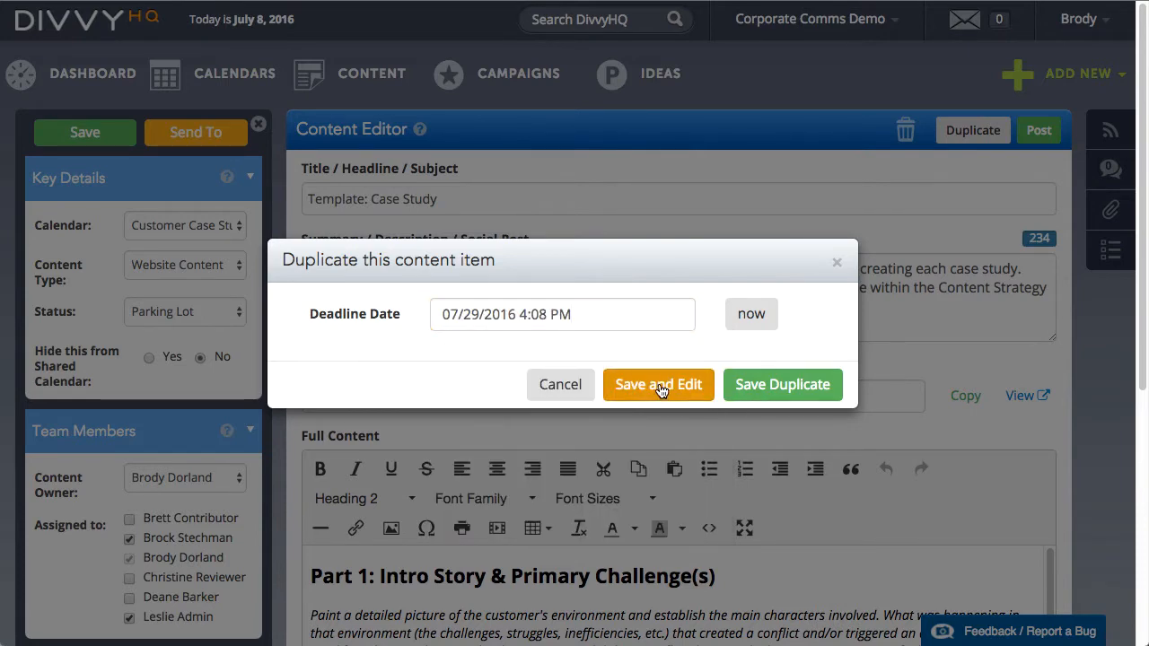
pyautogui.click(657, 384)
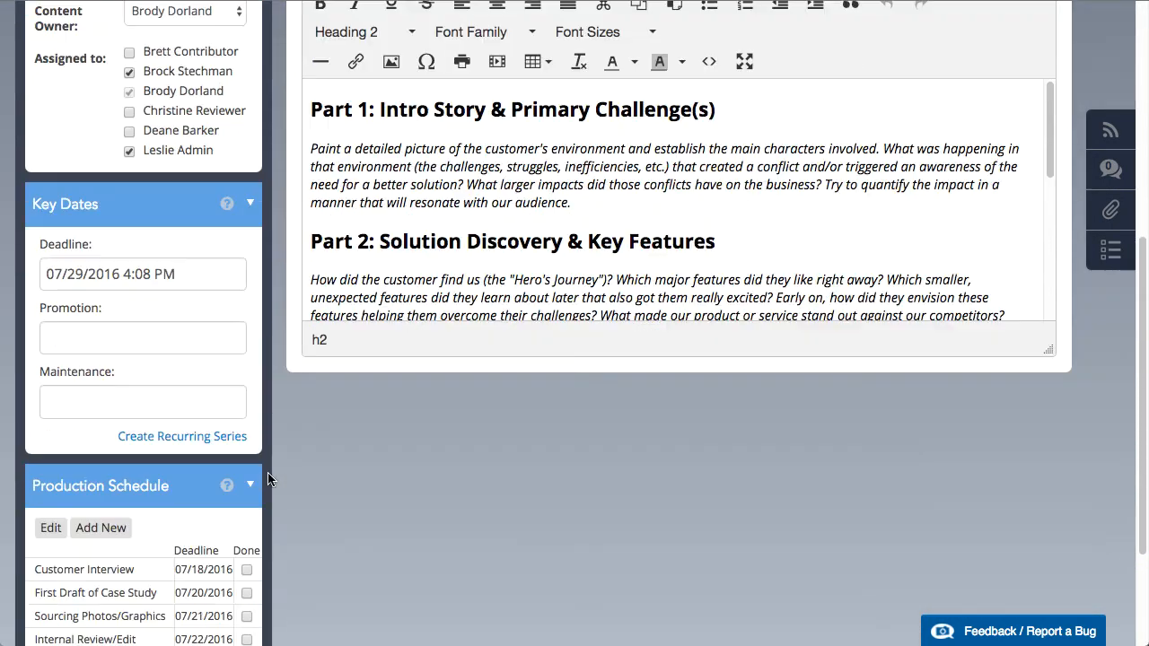
pyautogui.scroll(-3)
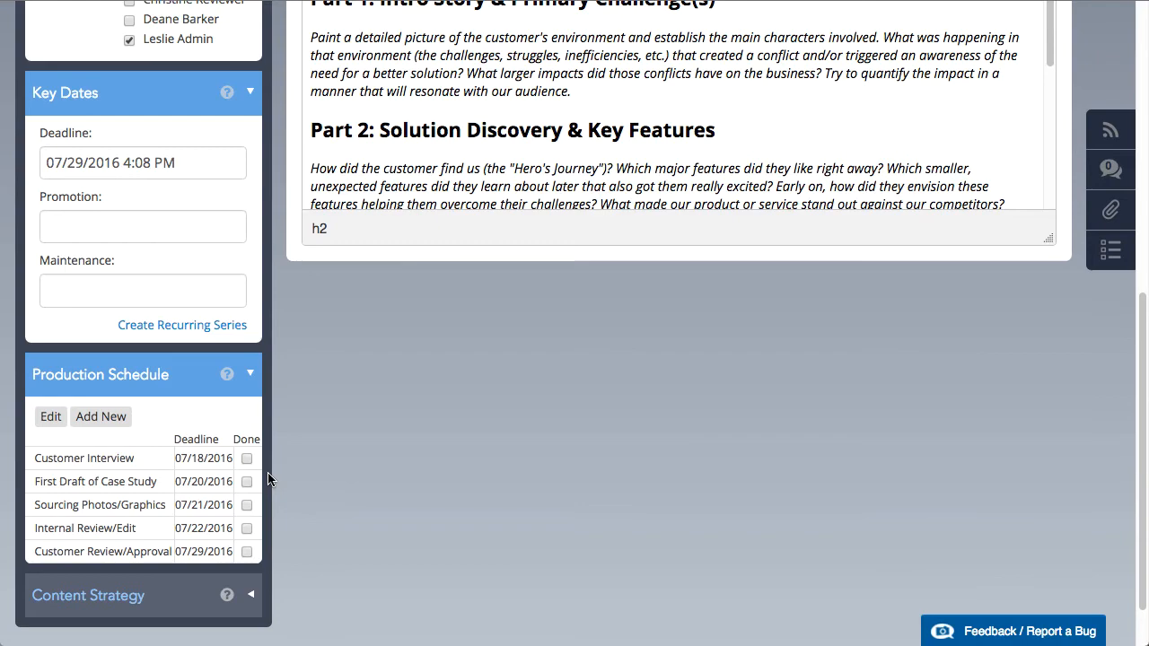
pyautogui.moveTo(205, 557)
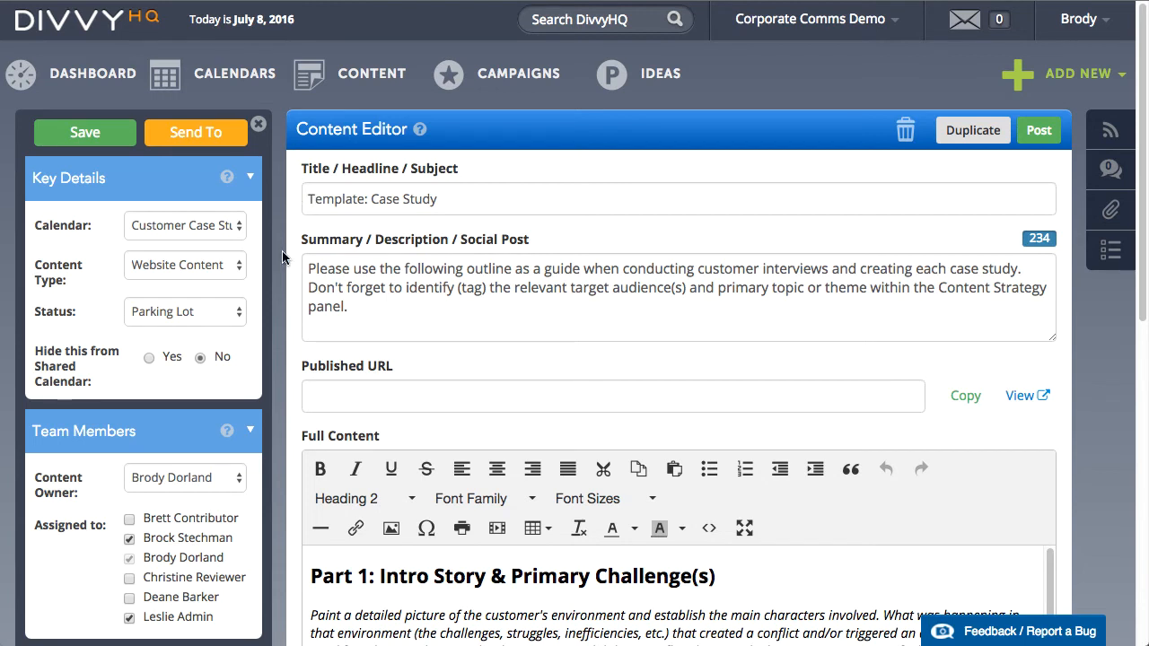
# Set the duplicated item's status to Planned and save the content item.
pyautogui.click(183, 312)
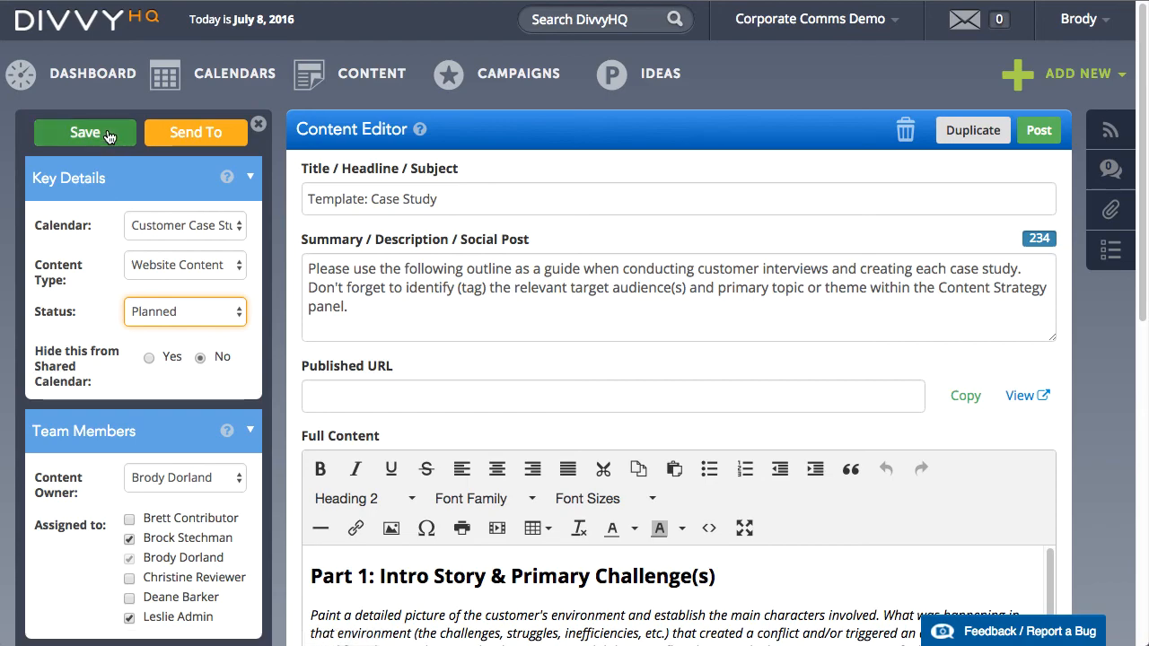
pyautogui.click(84, 133)
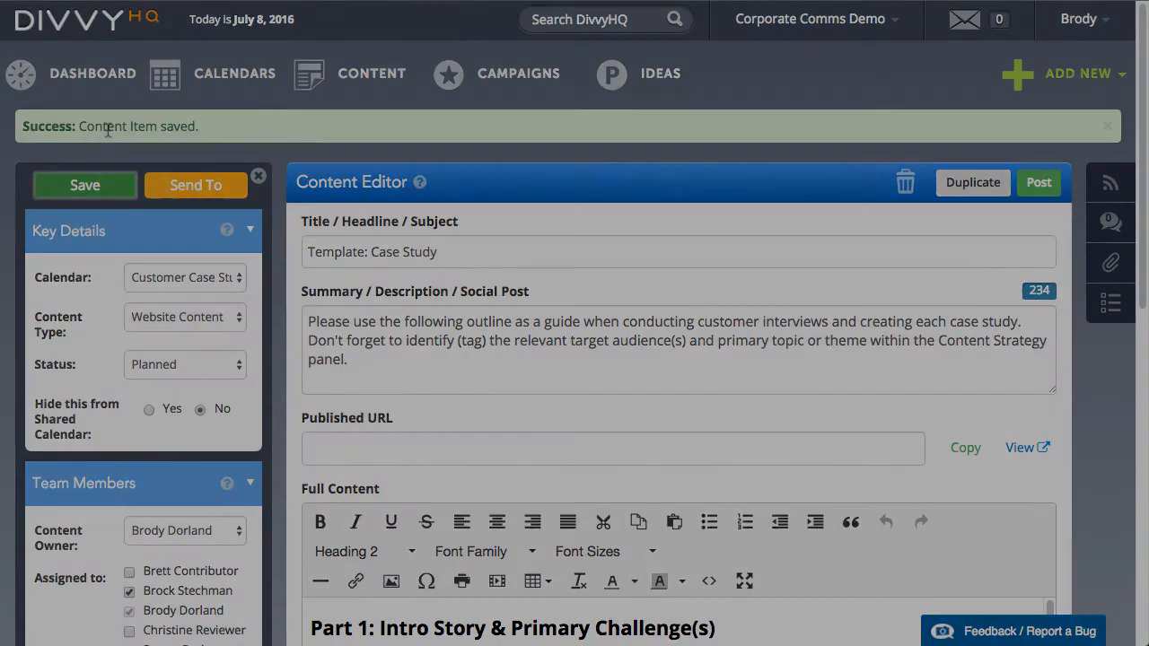